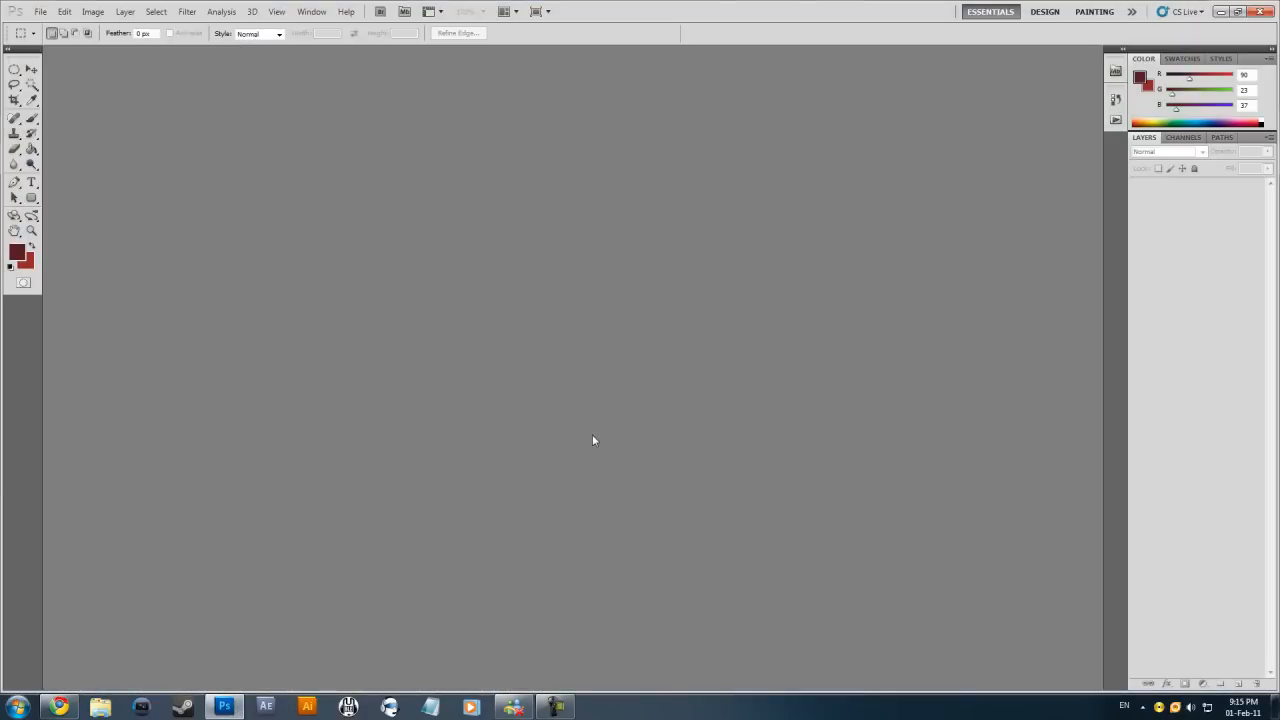
mouse_move(628, 244)
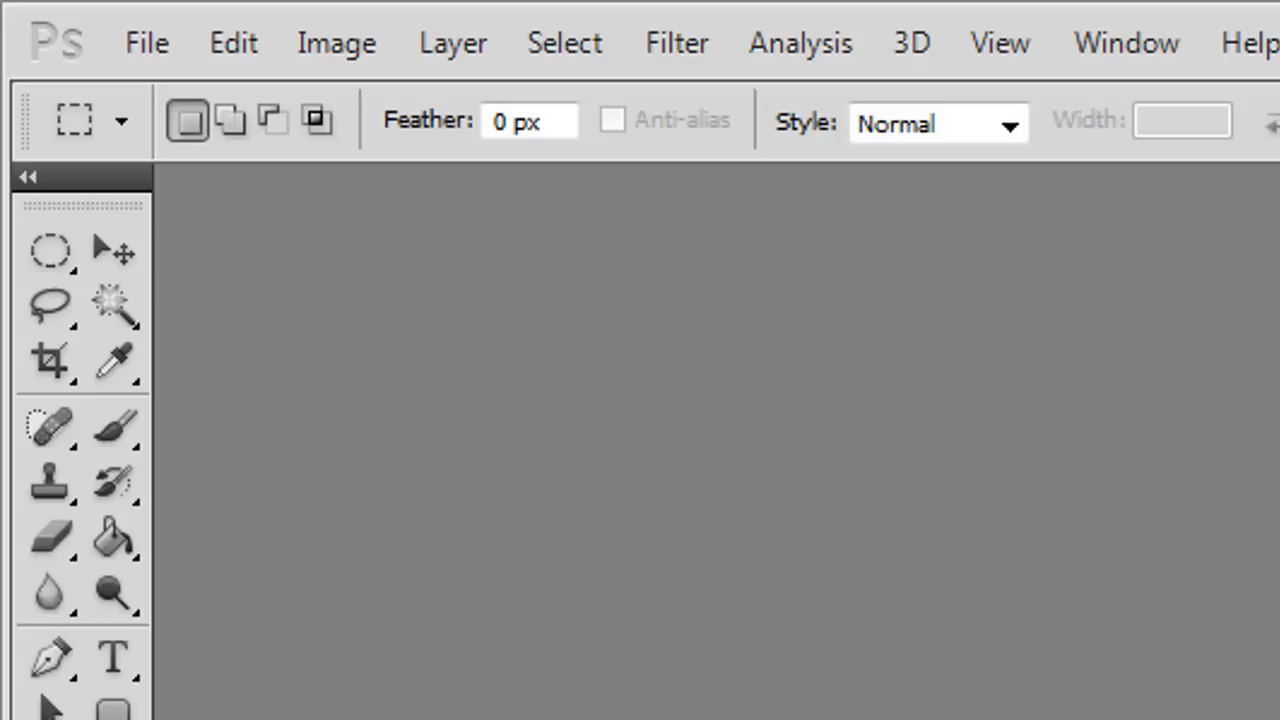
Create a new 500×500 px document at 300 ppi with a white background.
click(146, 42)
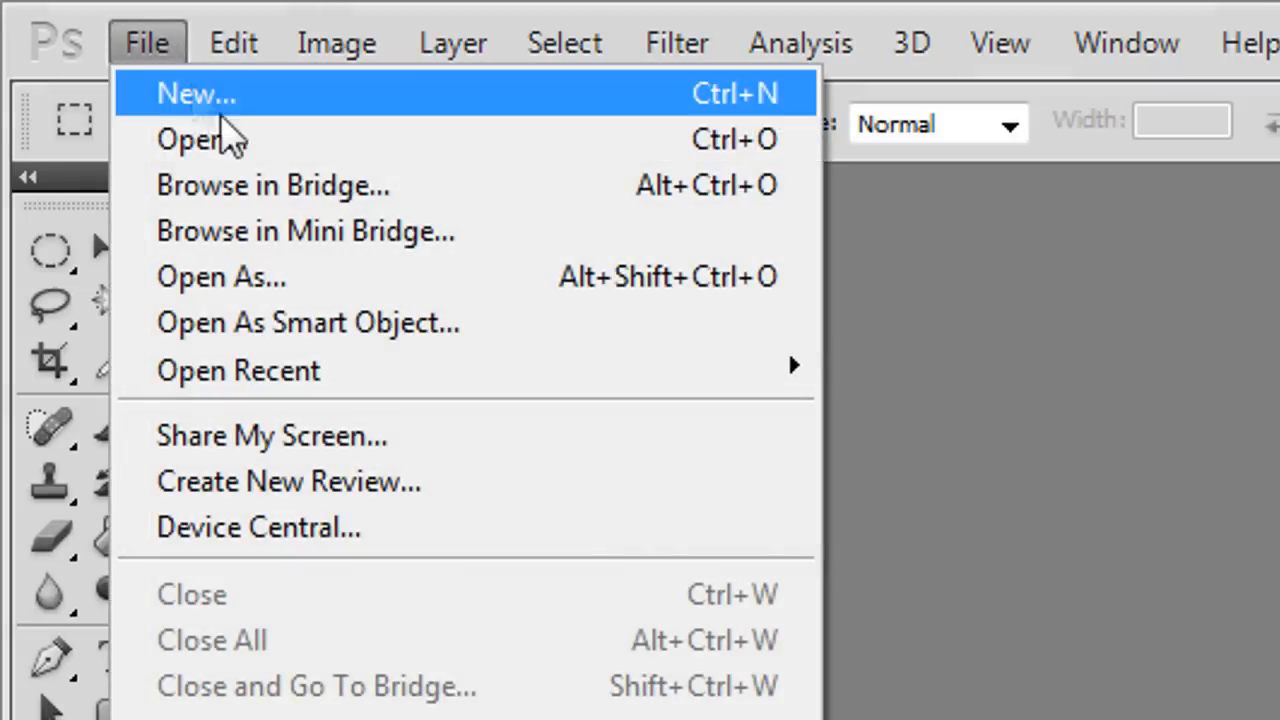
click(196, 94)
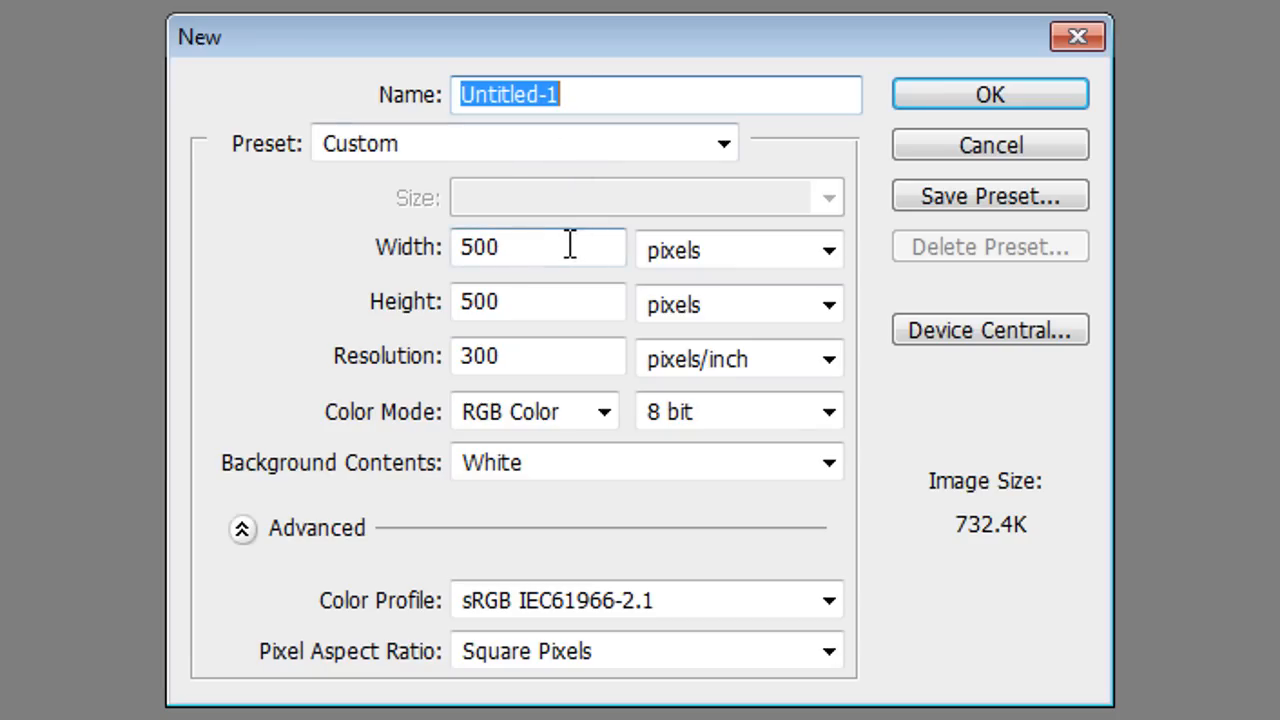
mouse_move(696, 270)
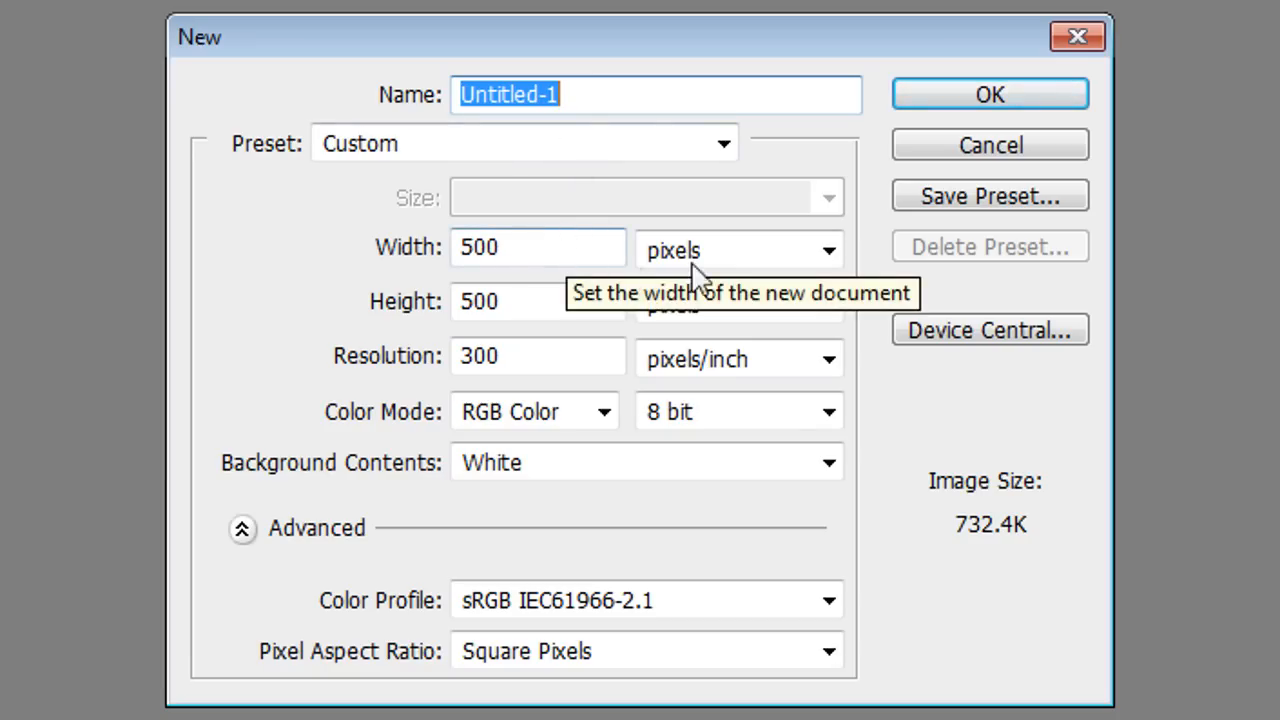
click(988, 94)
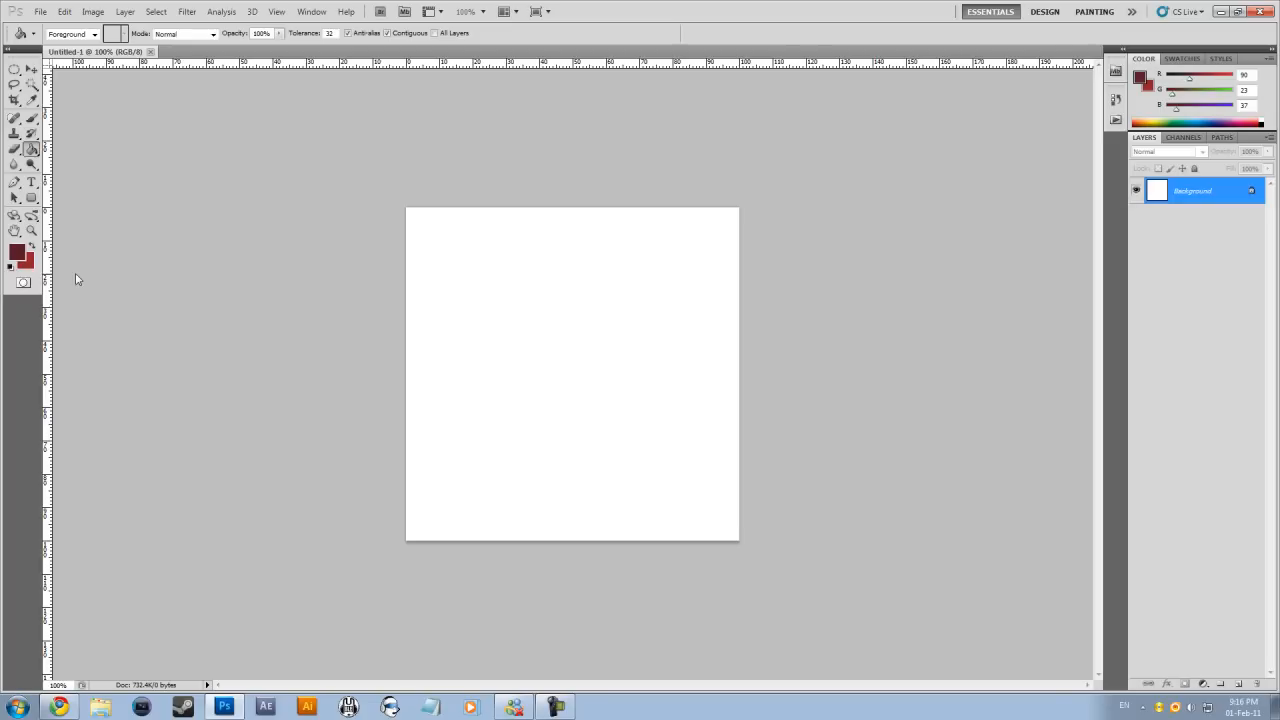
Fill the Background layer with the dark maroon foreground colour.
click(480, 310)
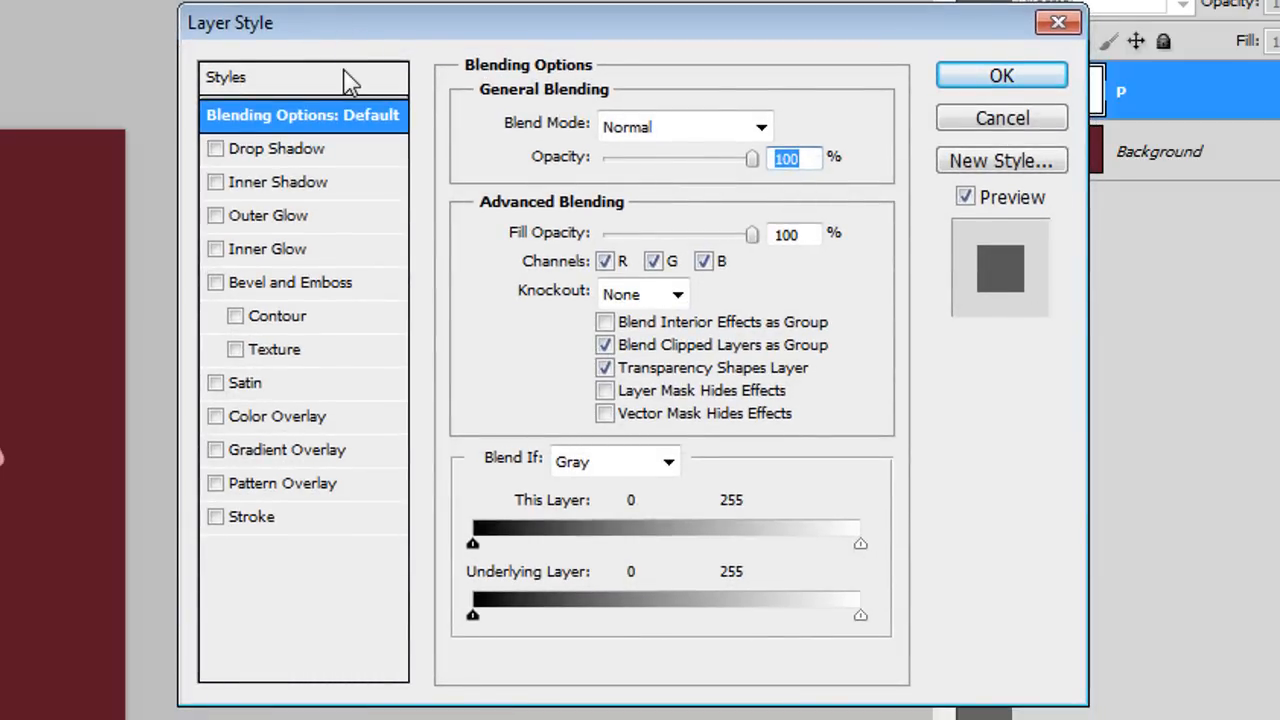
mouse_move(224, 76)
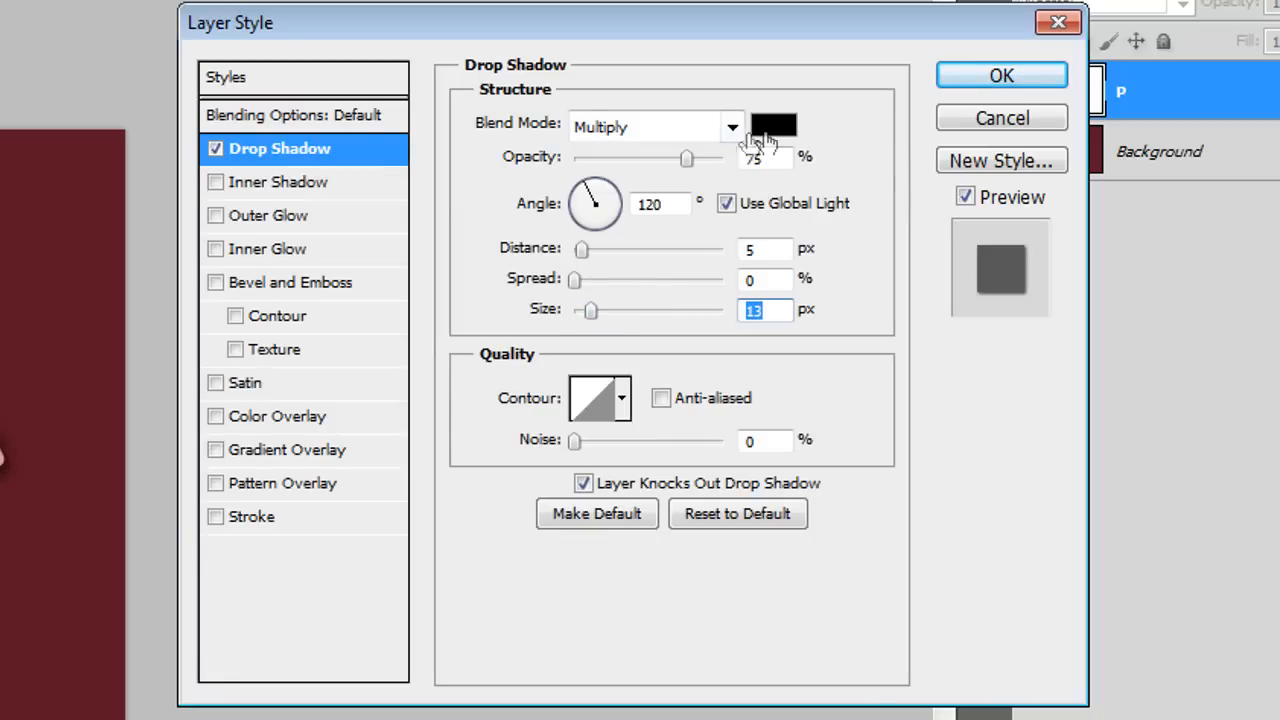
Set the P layer's drop shadow to dark maroon and confirm the bevel shading colour.
click(772, 126)
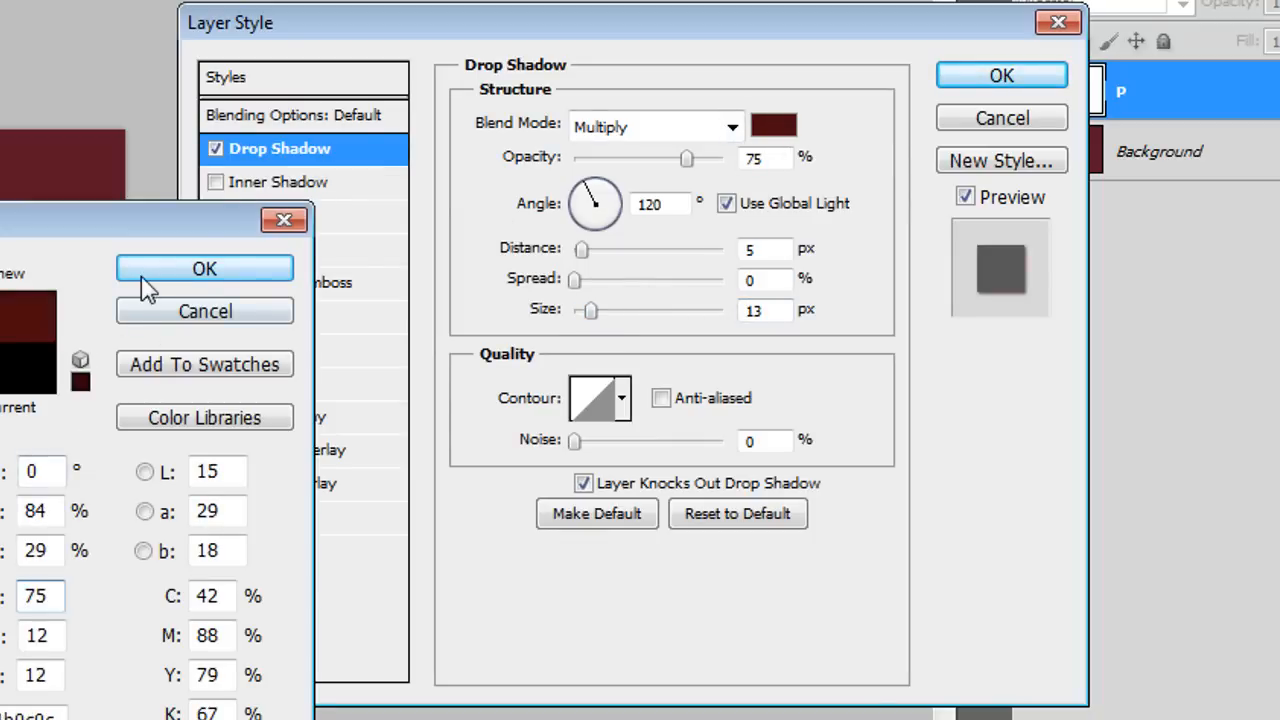
click(204, 268)
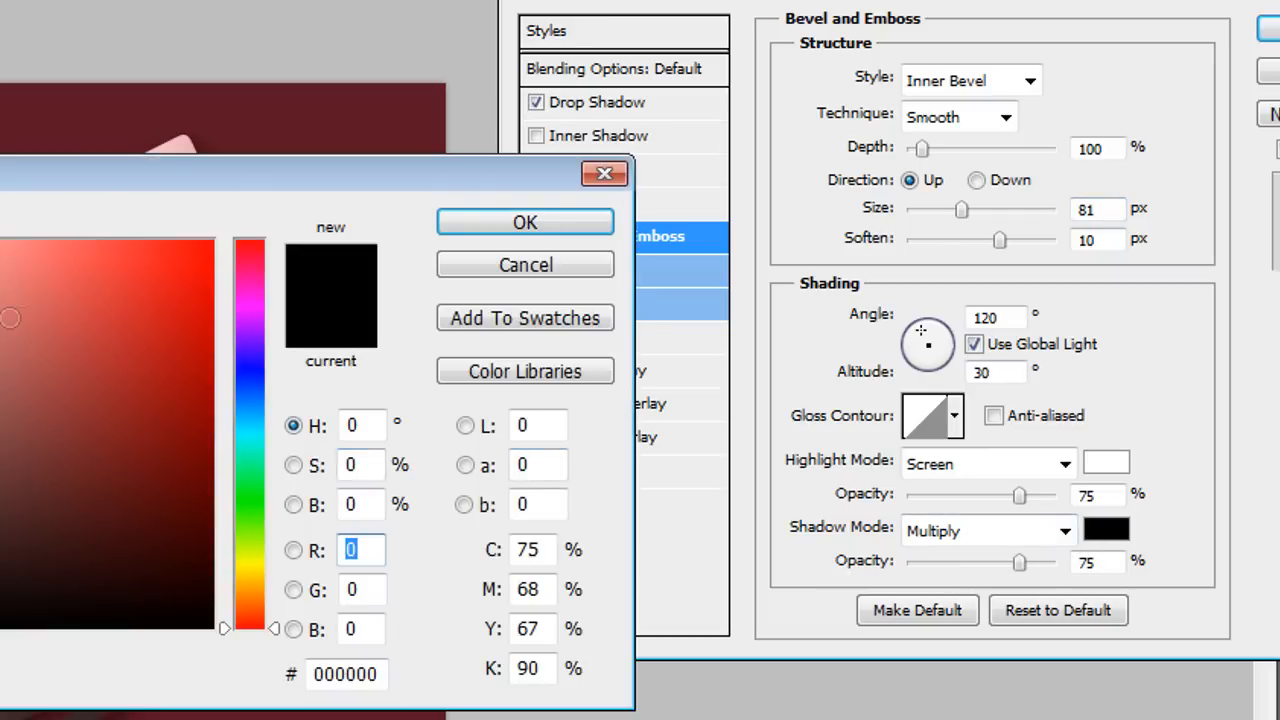
click(524, 222)
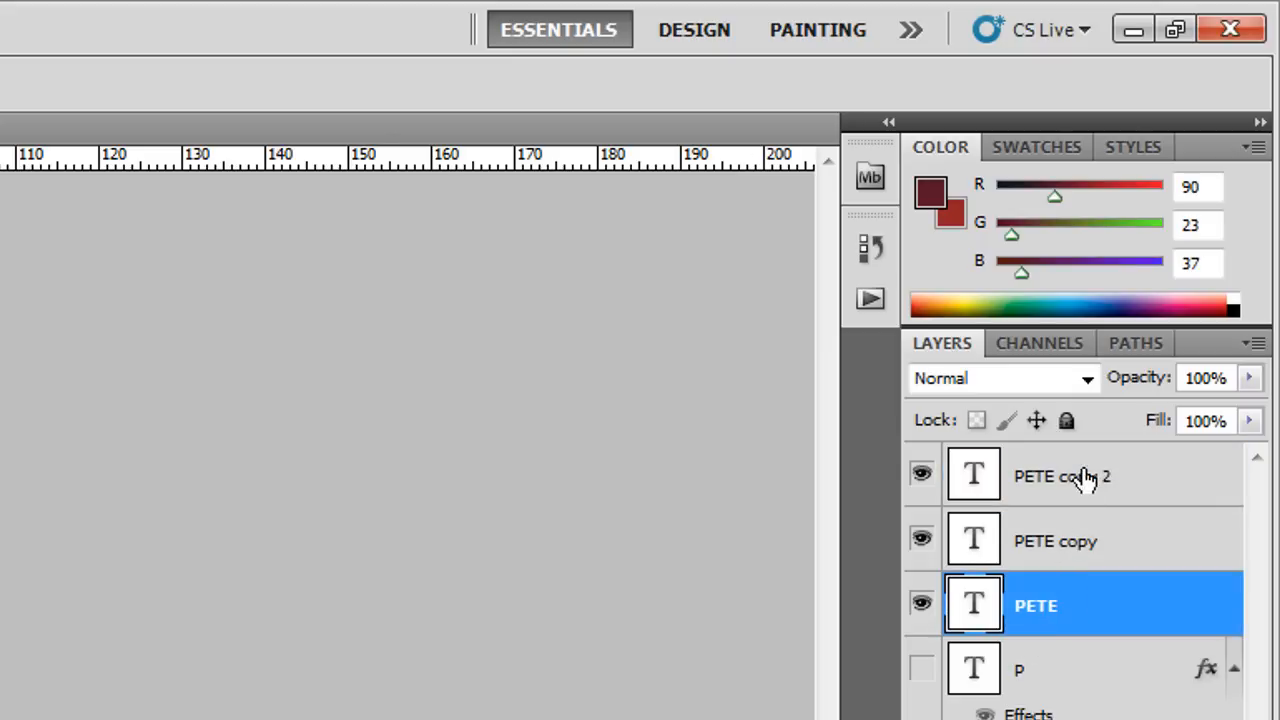
Select the three PETE text layers and merge them into one layer with Ctrl+E.
click(1064, 476)
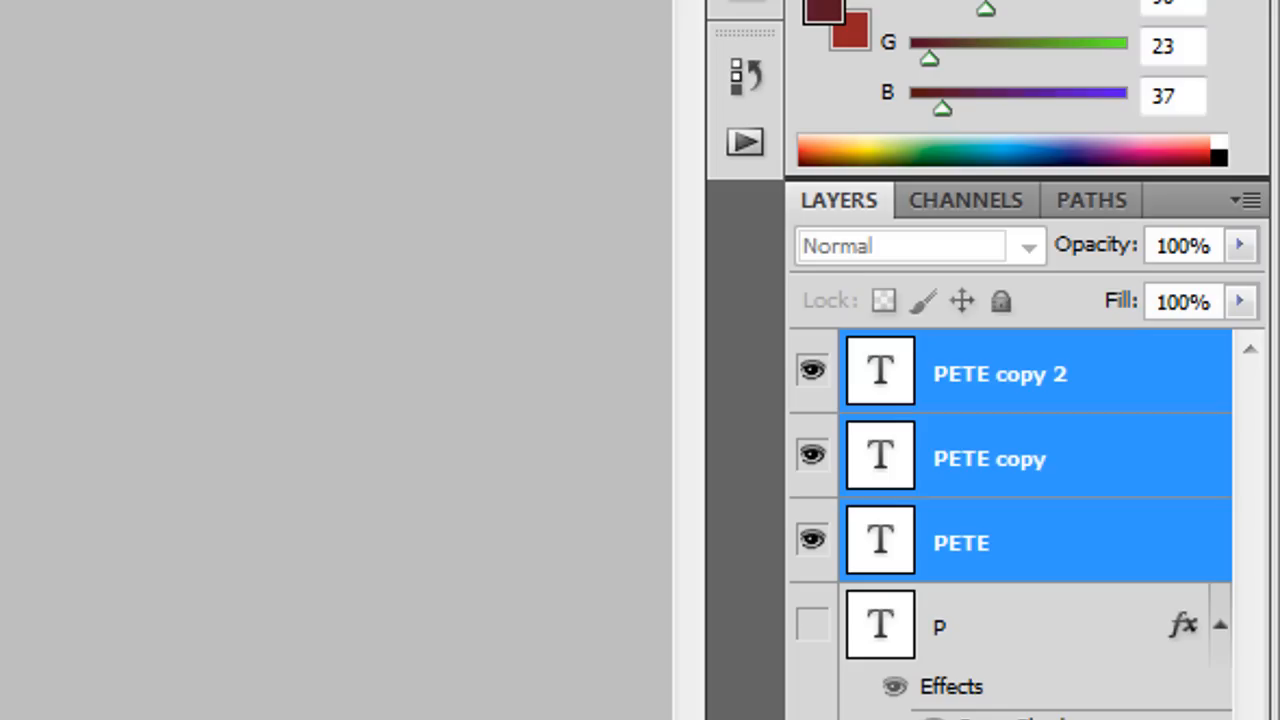
key(ctrl+e)
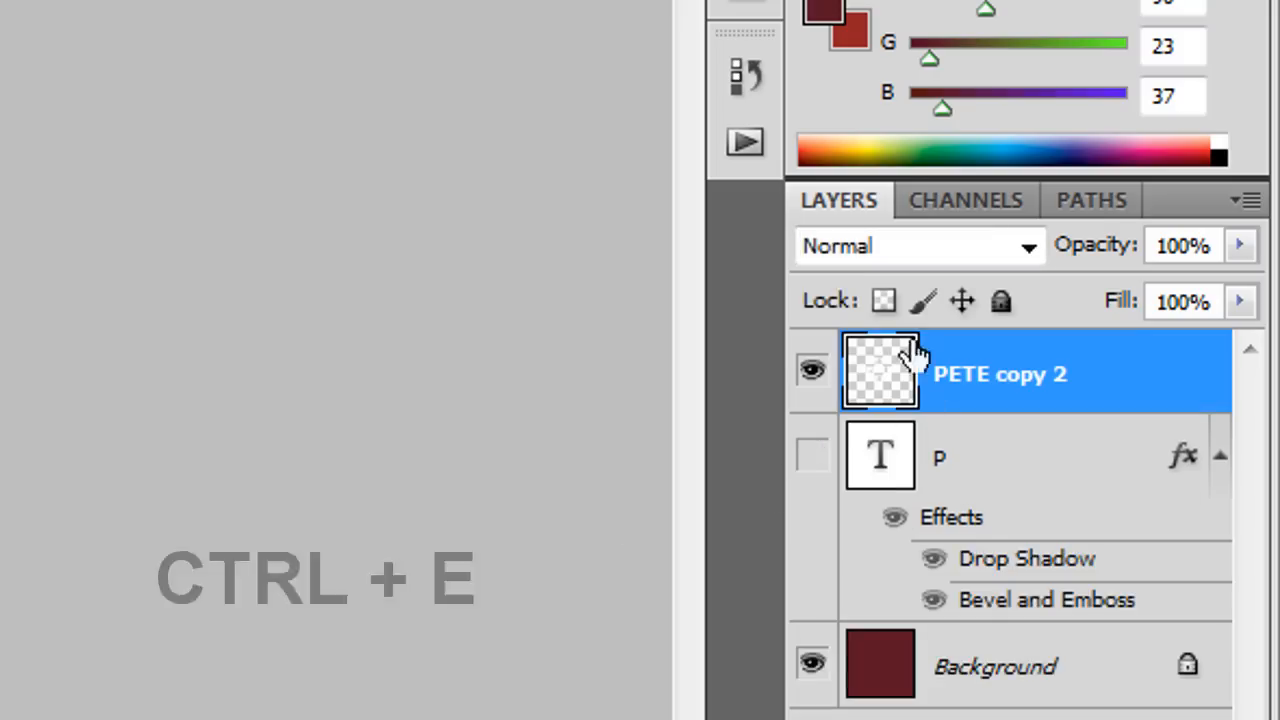
key(ctrl+e)
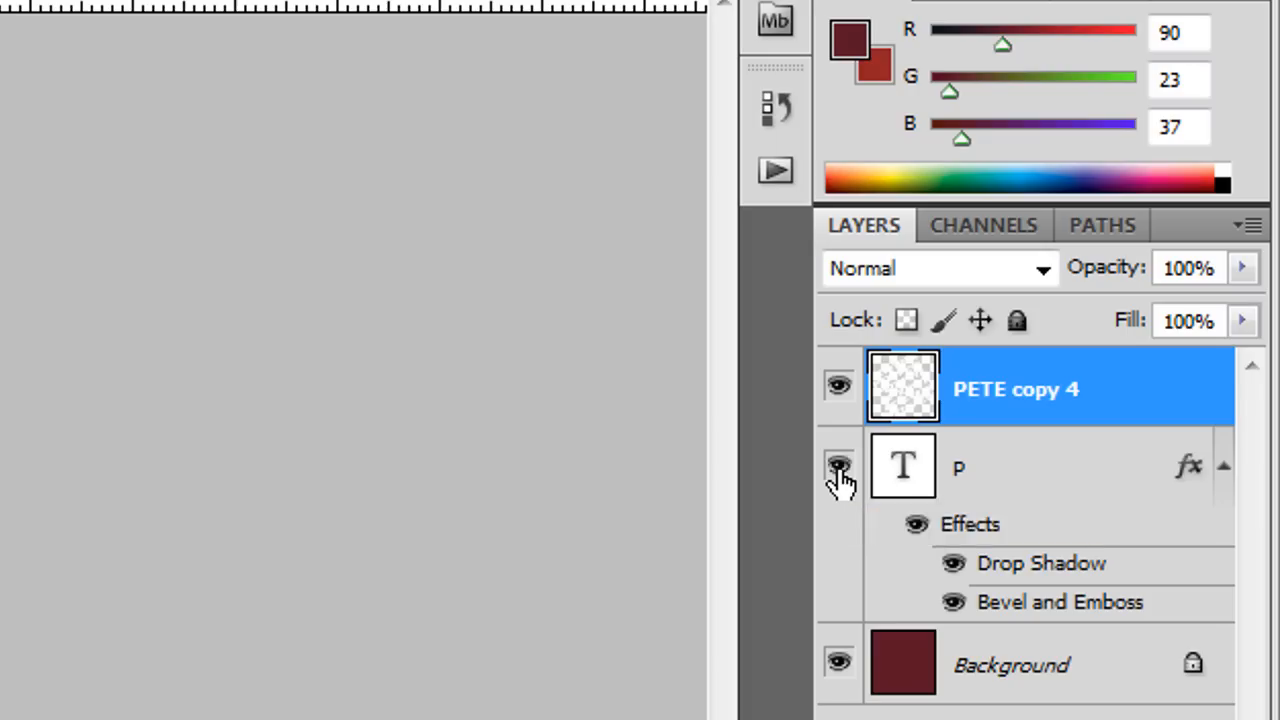
Show the P layer to check the diagonal PETE text placement while transforming.
click(840, 468)
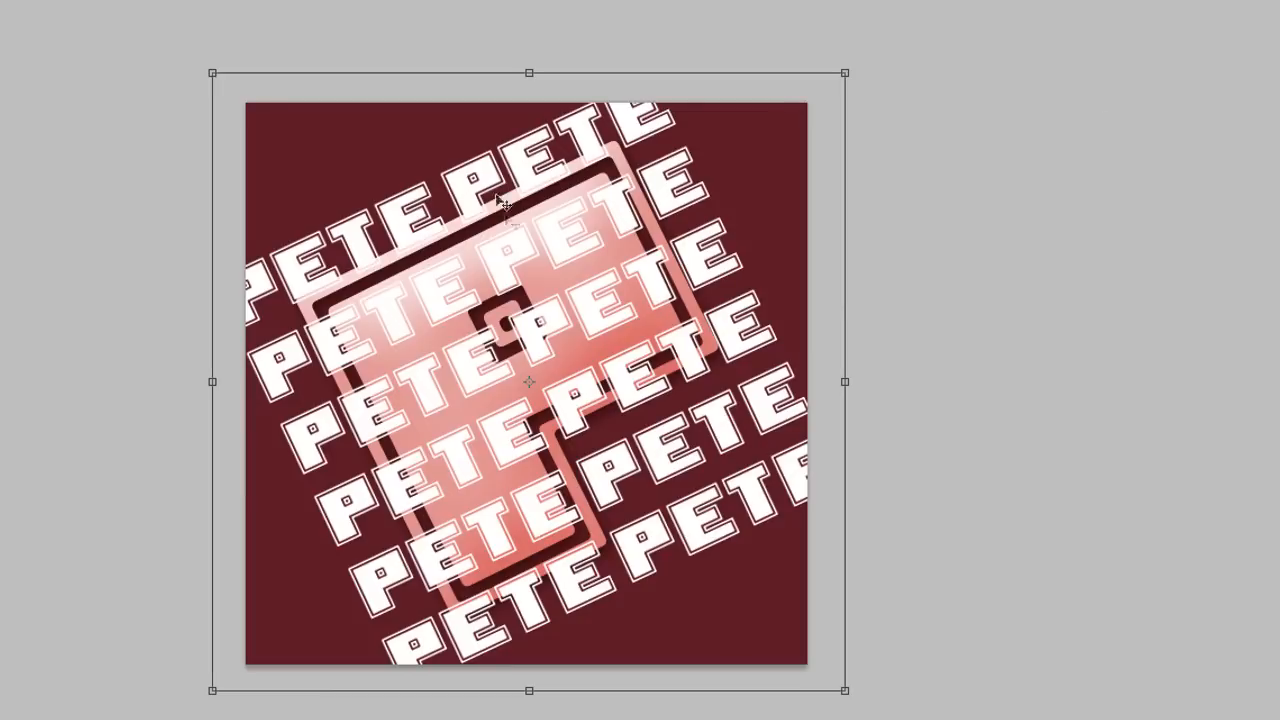
mouse_move(880, 64)
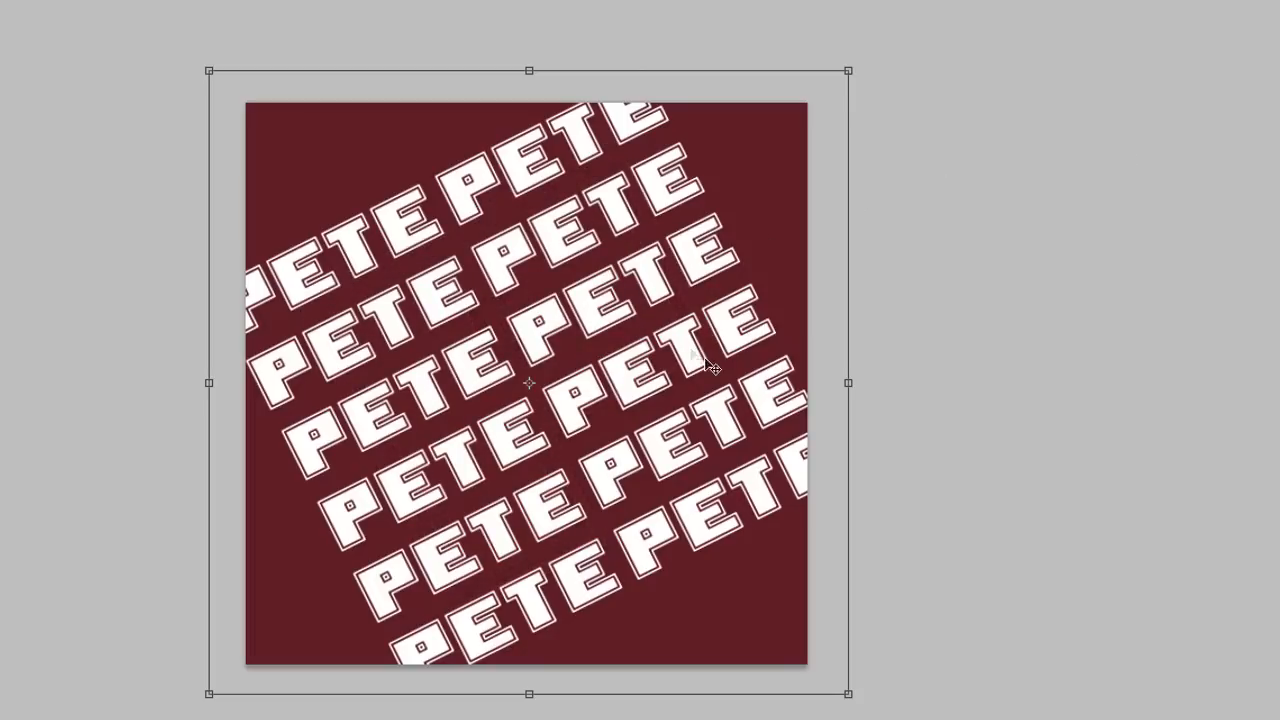
mouse_move(640, 304)
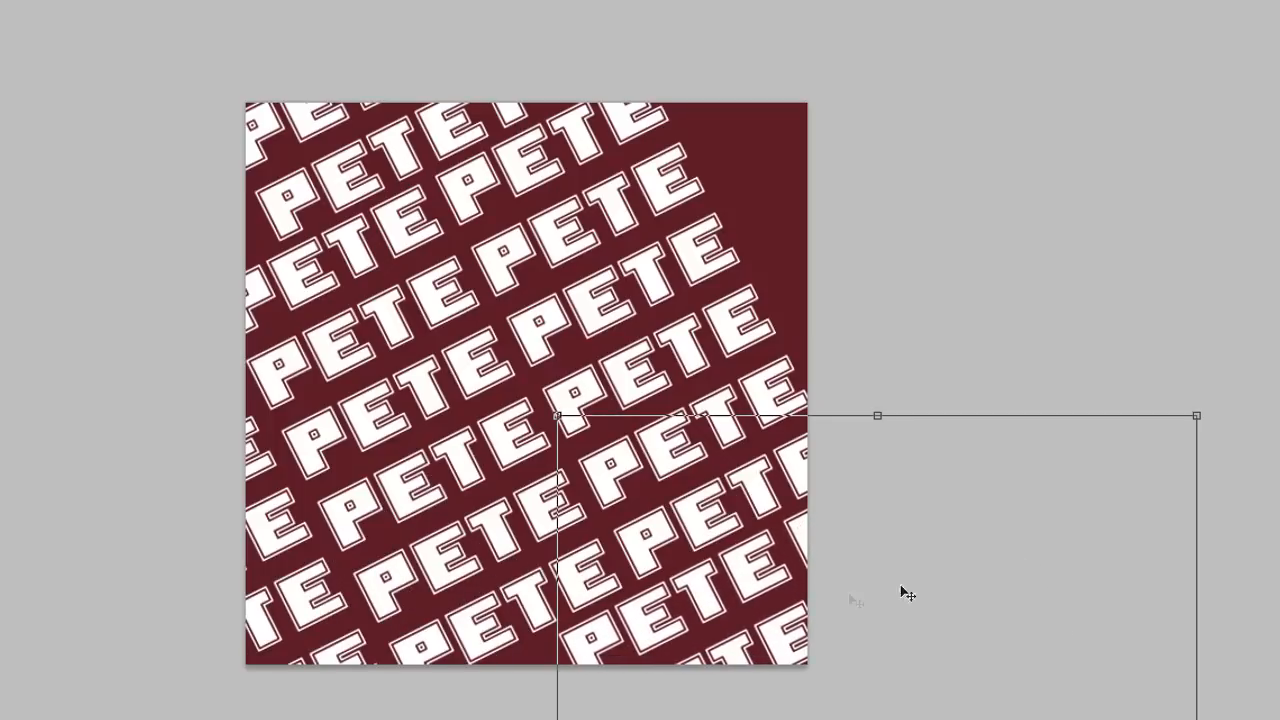
Select the duplicated PETE layer so its copies merge into PETE copy 8.
click(960, 596)
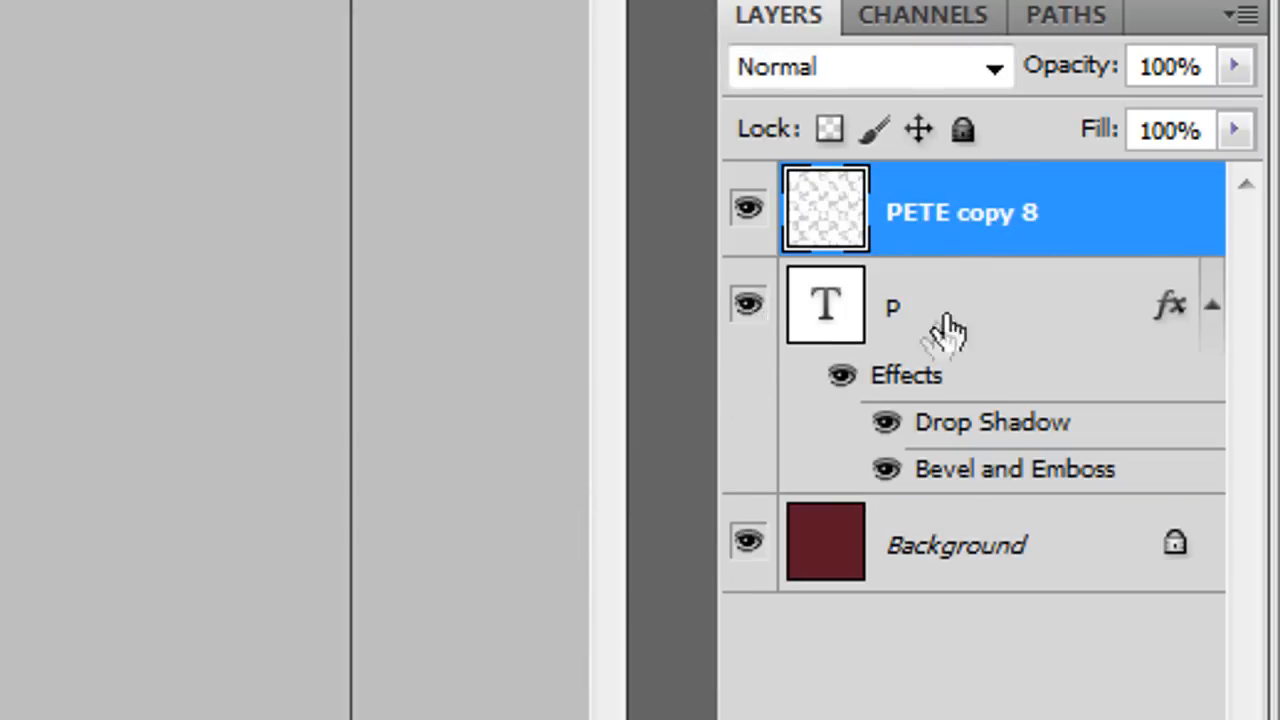
Move the P layer above PETE copy 8 so the pattern sits faded behind it.
click(950, 304)
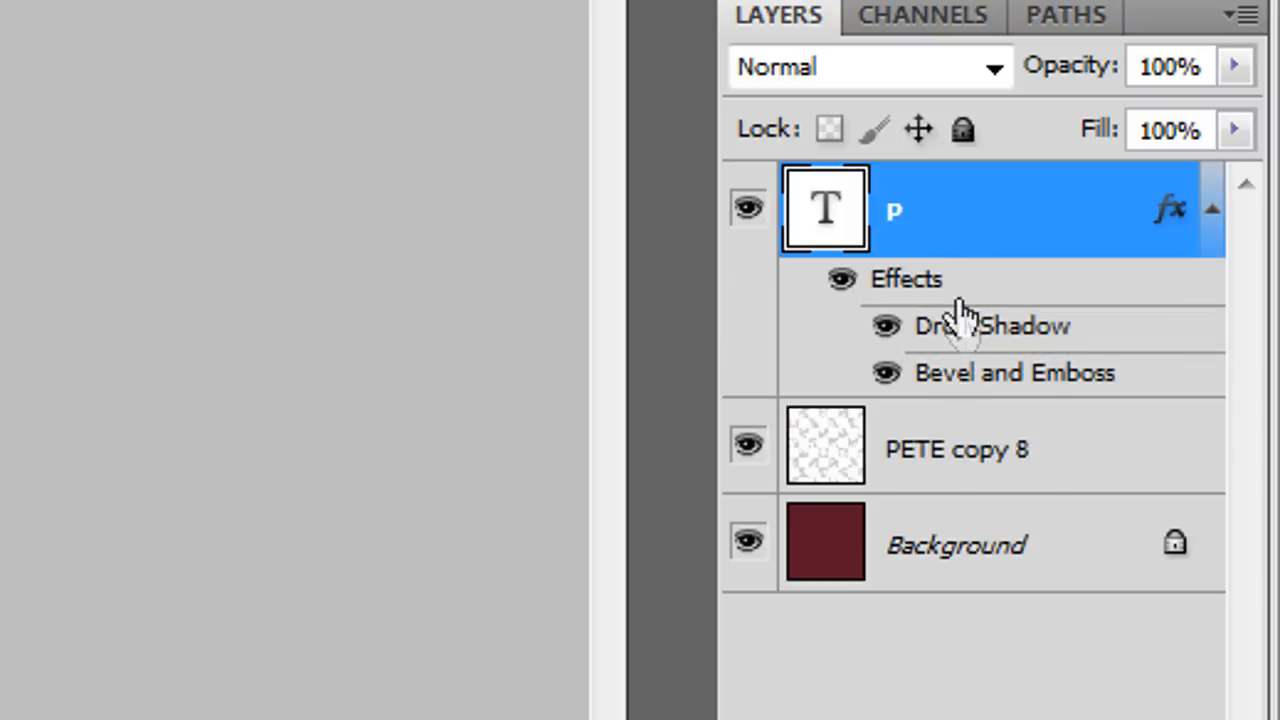
click(960, 448)
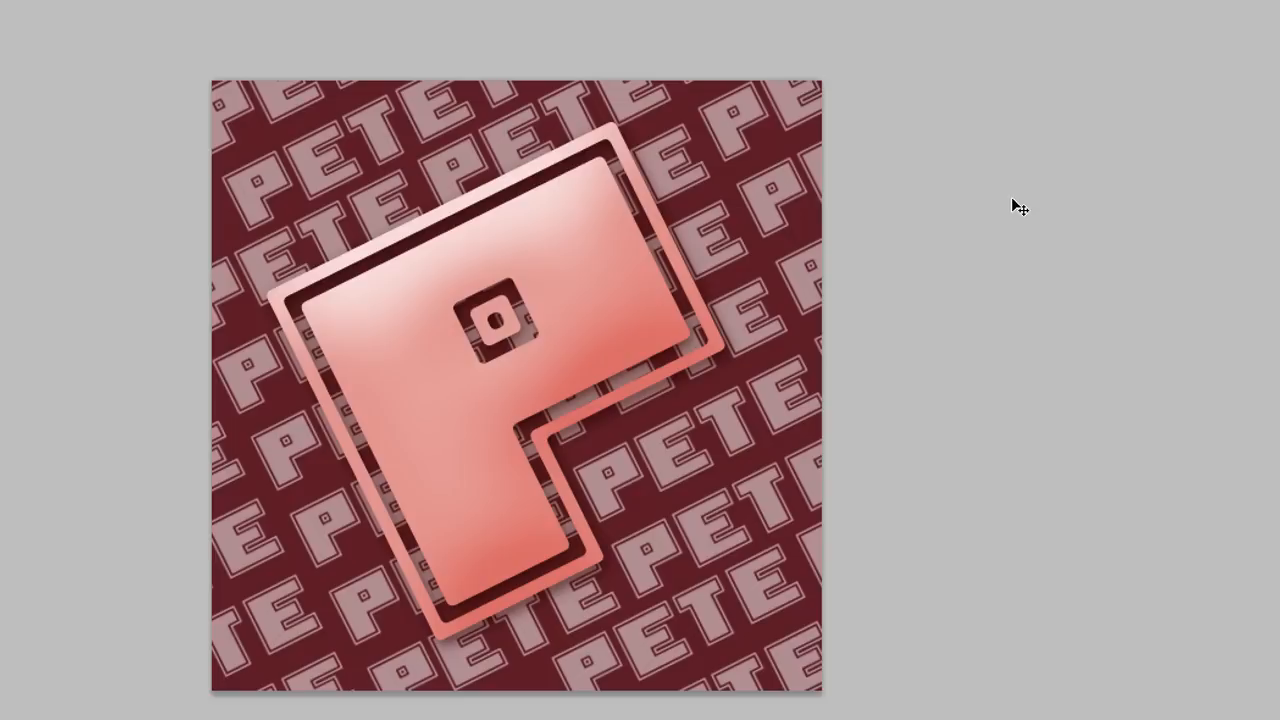
mouse_move(694, 250)
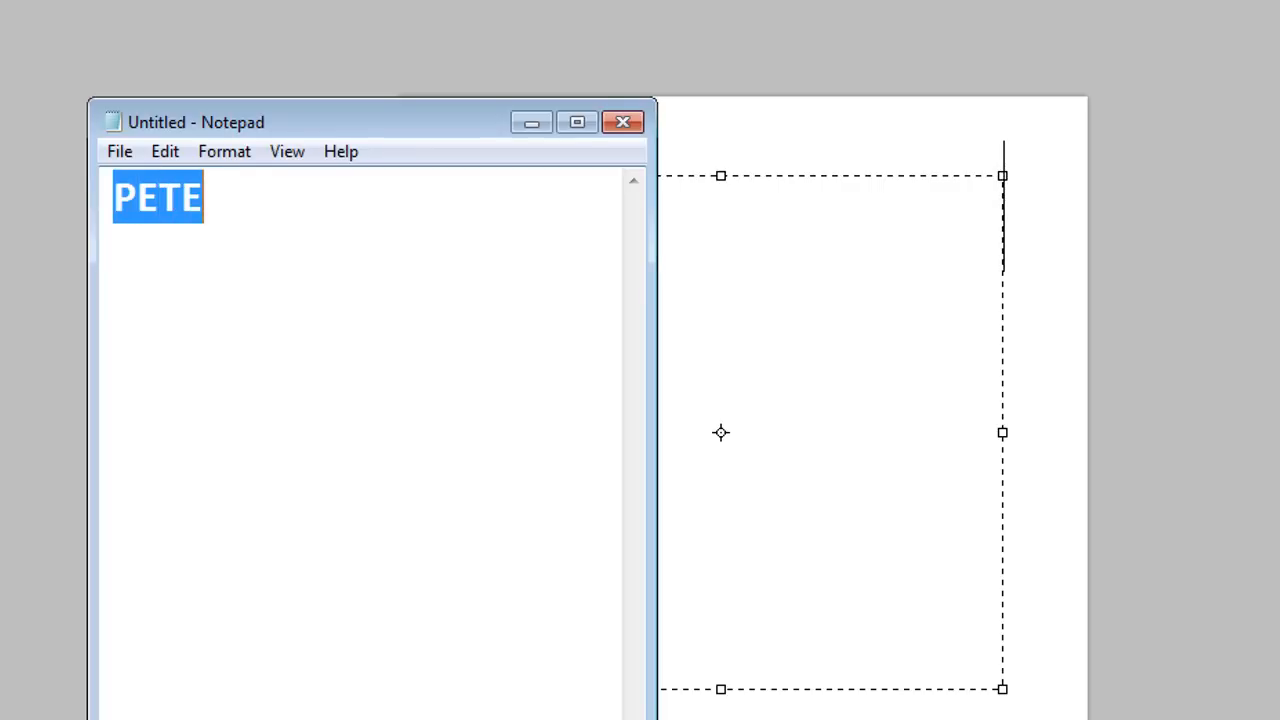
Write the line 'PETE PETE PETE PETE PETE' in Notepad and select all the rows.
click(224, 198)
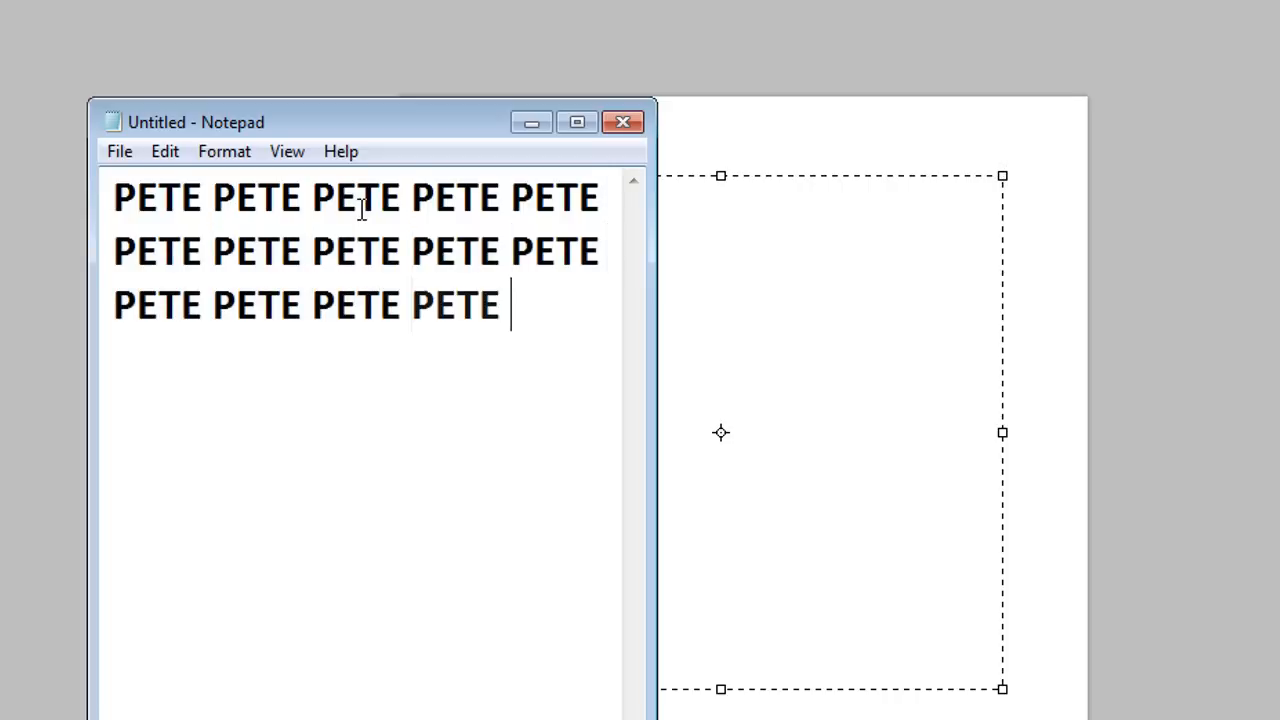
text(PETE PETE PETE PETE PETE)
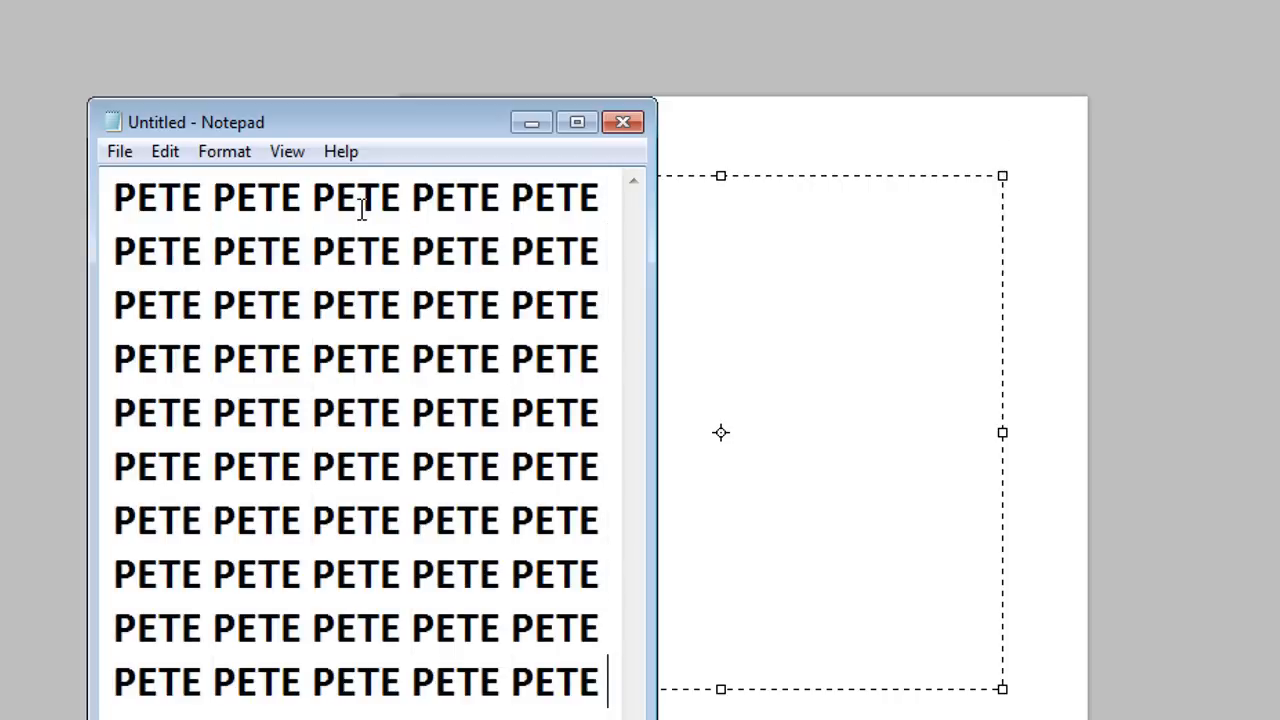
key(ctrl+a)
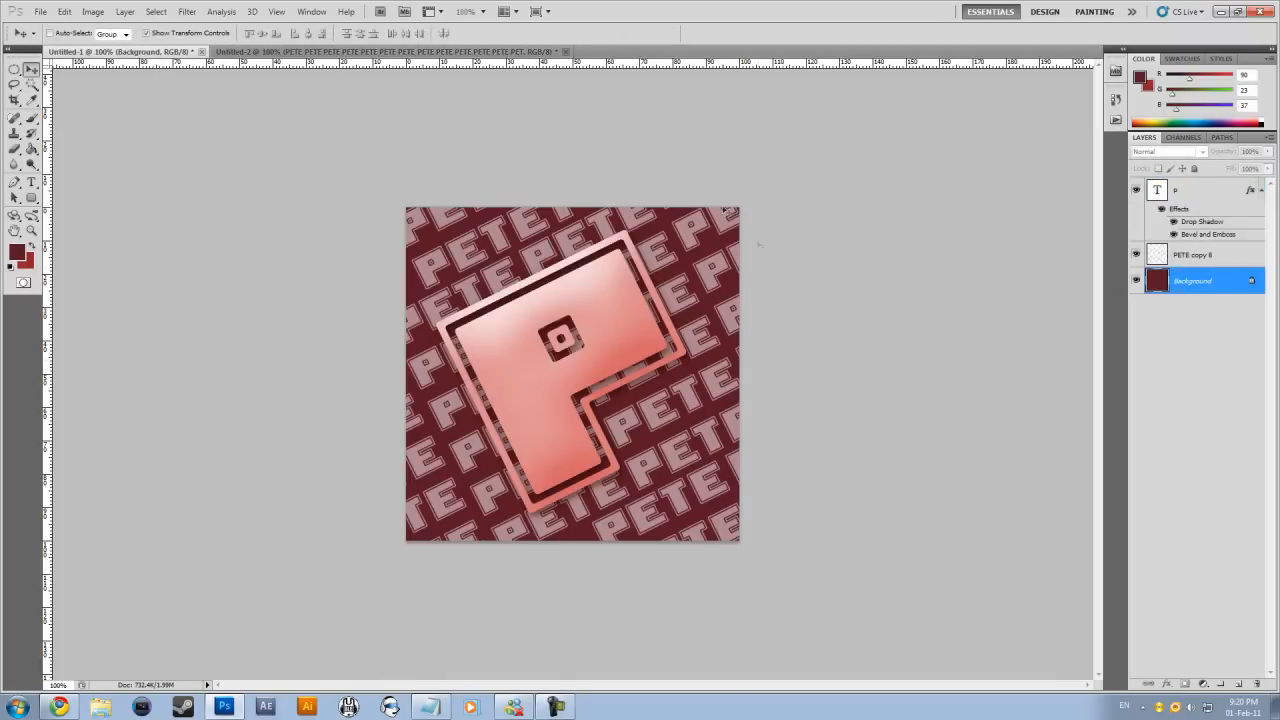
mouse_move(696, 340)
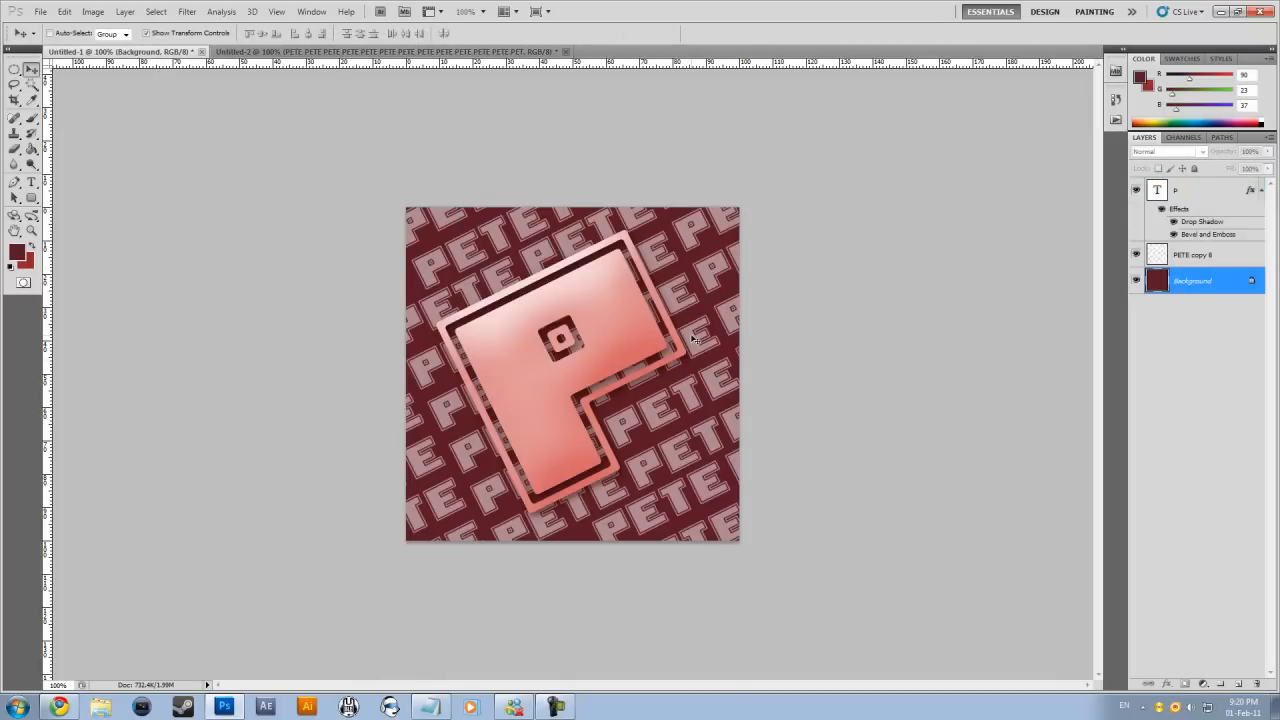